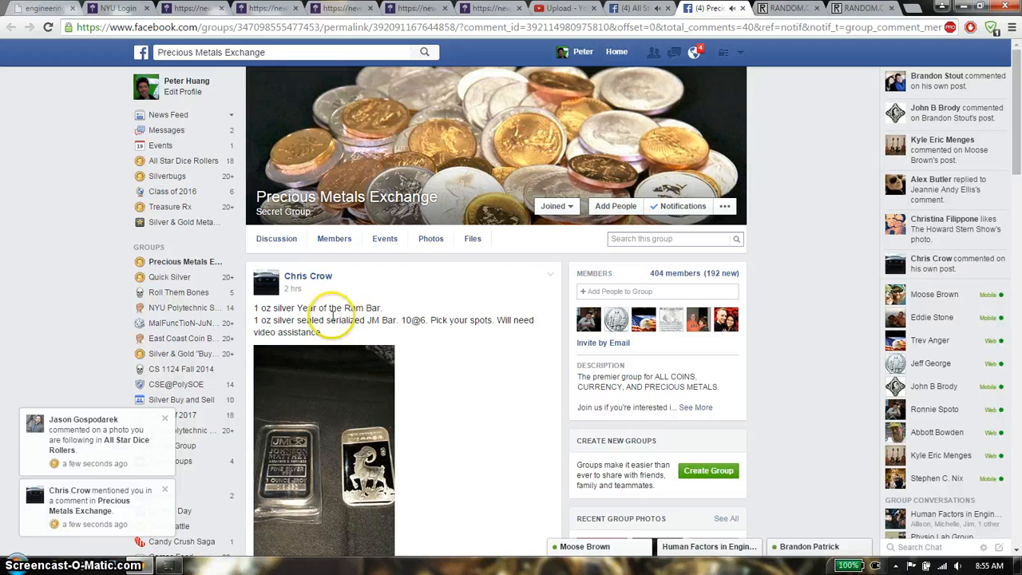
mouse_move(470, 331)
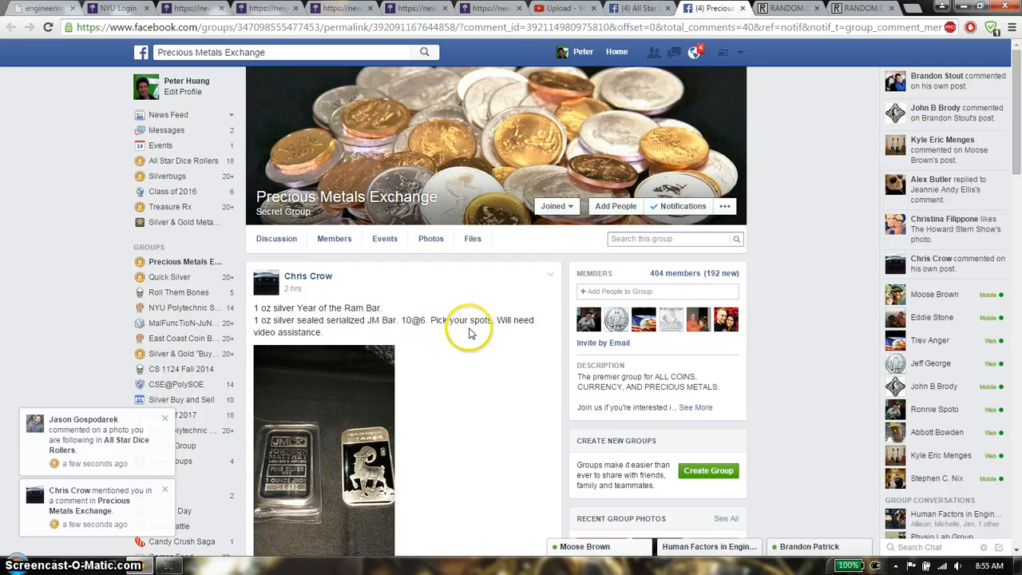
Post a comment reading 'live' under the silver bar post.
scroll(down, 3)
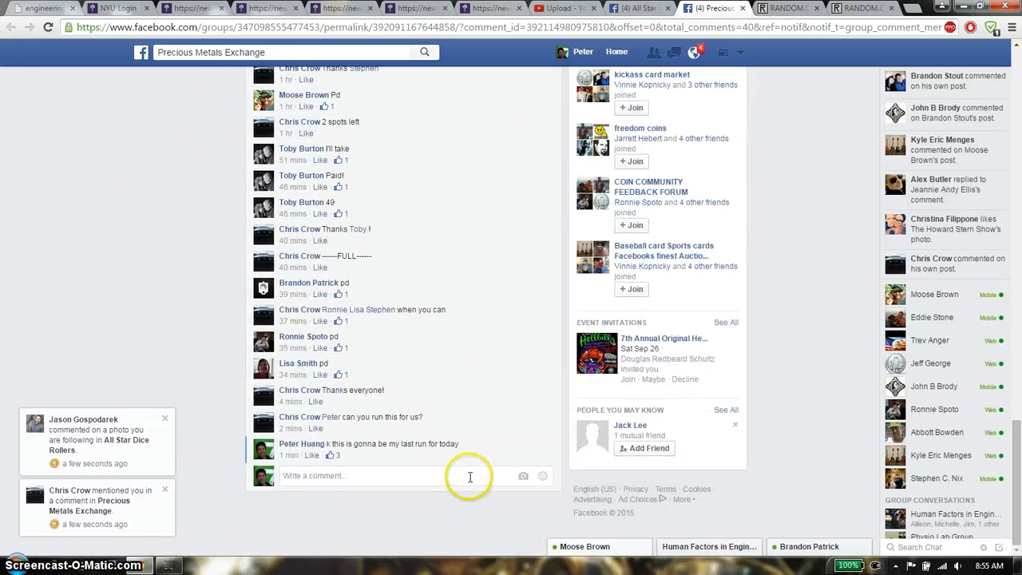
text(live)
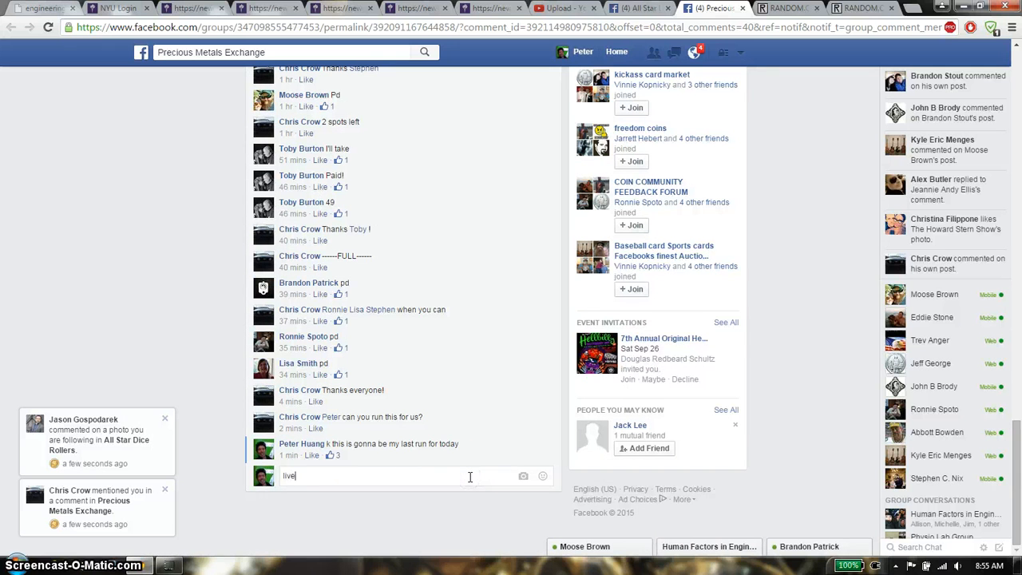
key(enter)
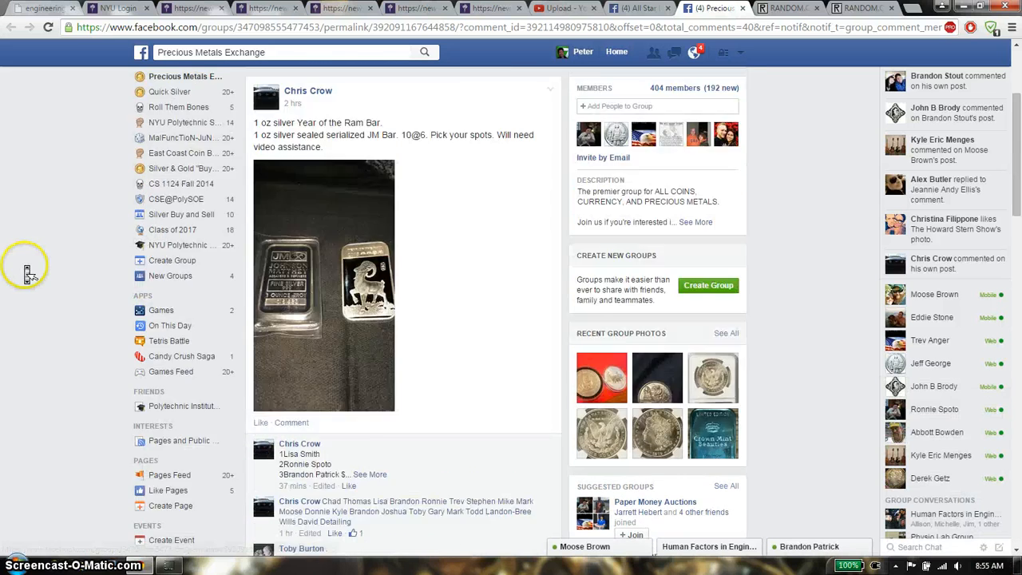
Expand the spot-list comment to show all ten numbered entries.
scroll(down, 3)
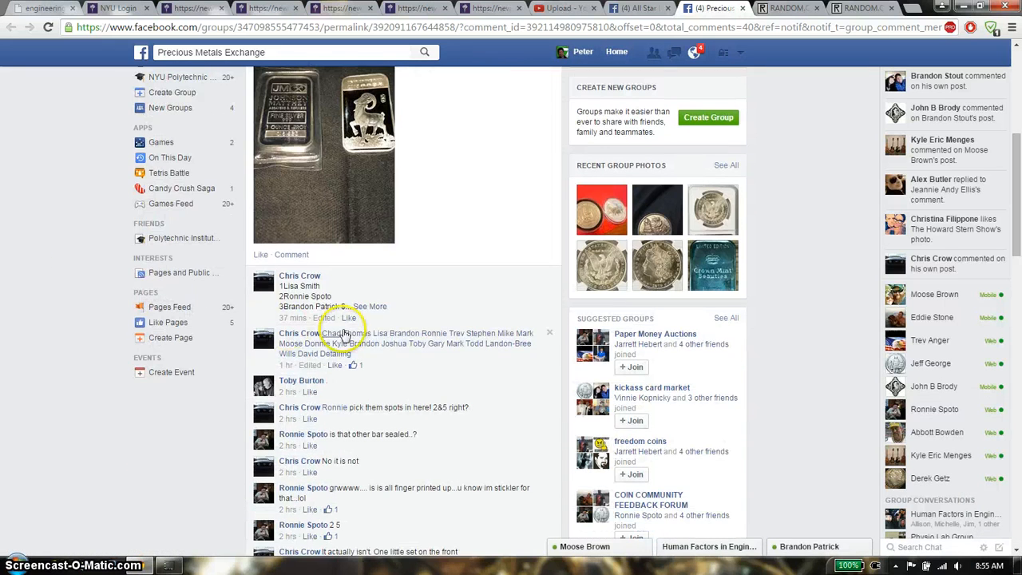
click(370, 307)
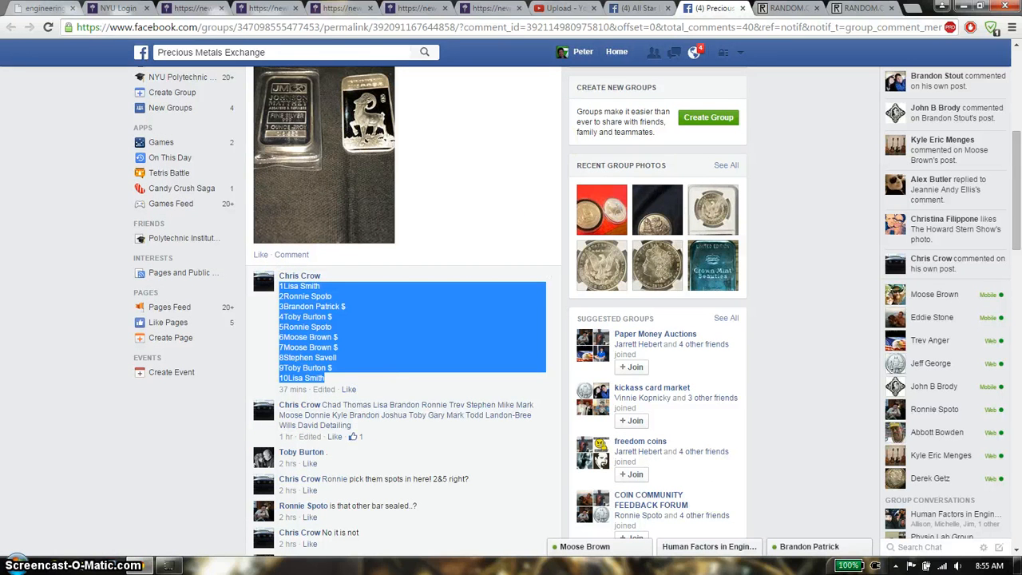
Paste the ten-entry spot list into the List Randomizer and roll two dice, getting a six and a three.
click(786, 9)
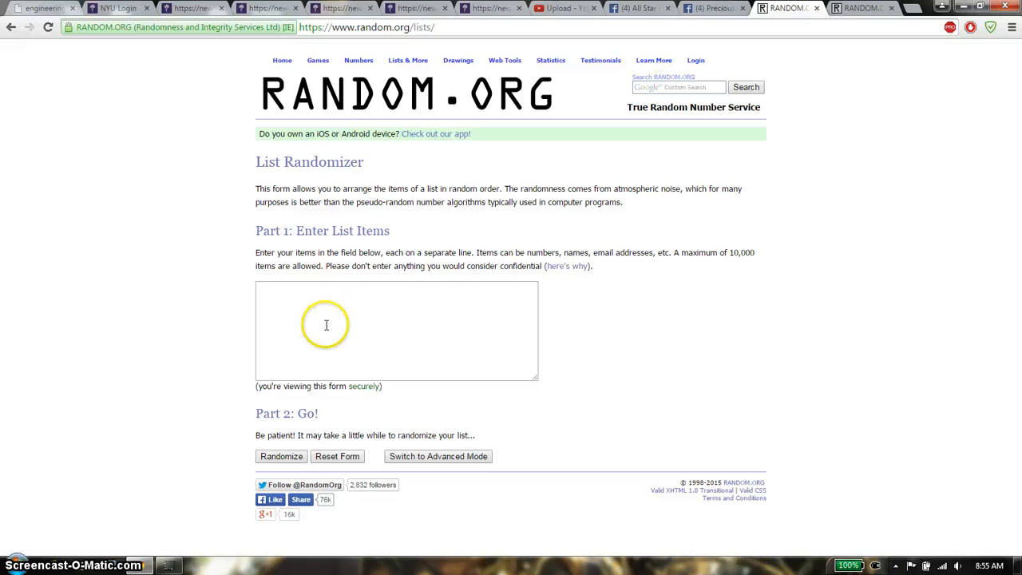
text(1Lisa Smith)
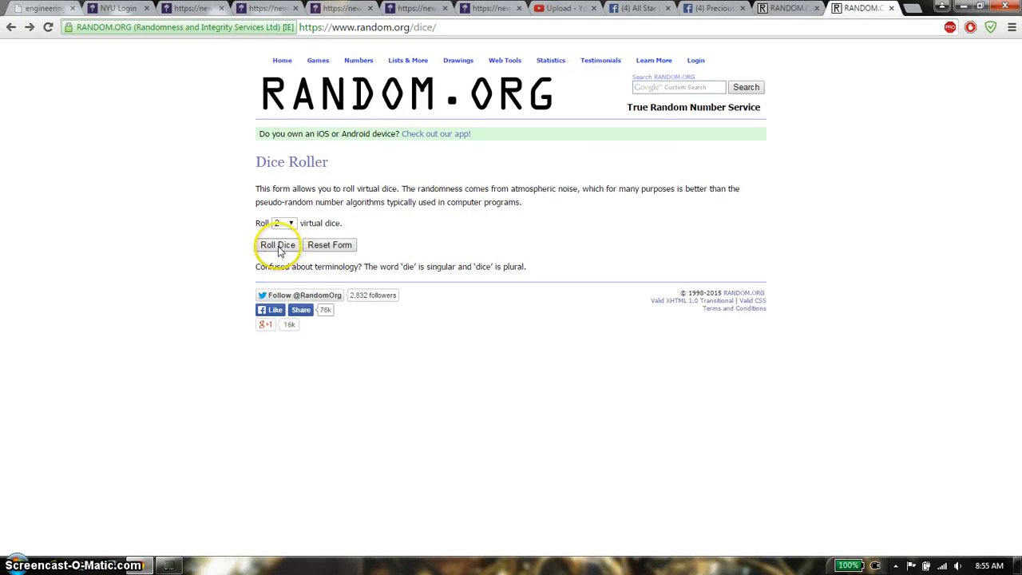
click(278, 245)
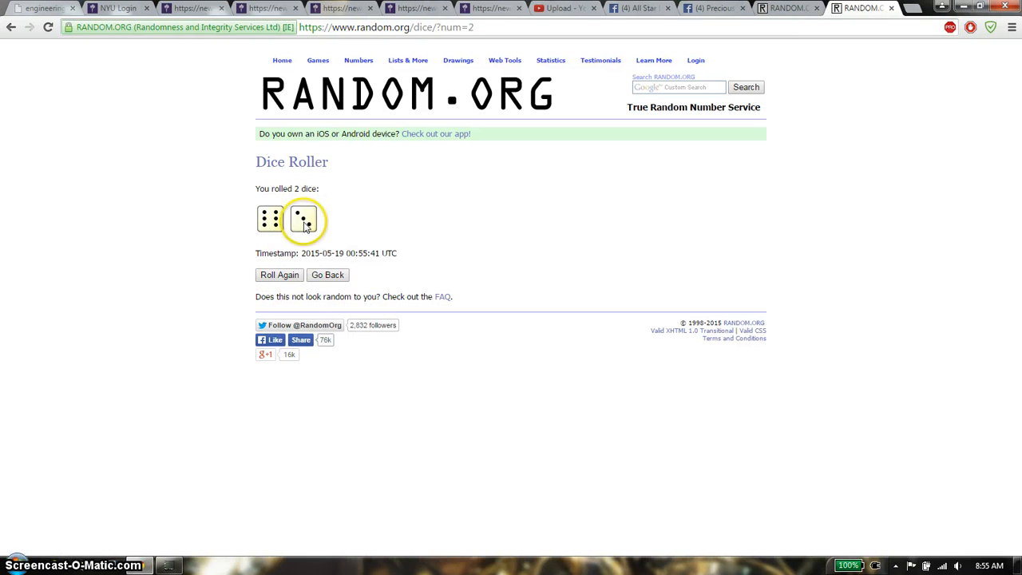
mouse_move(721, 397)
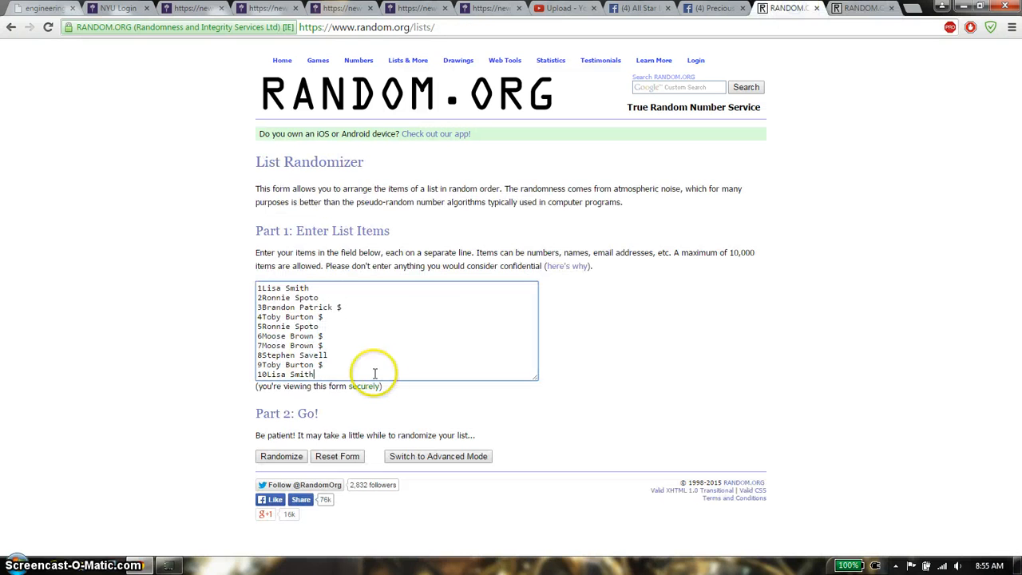
click(281, 456)
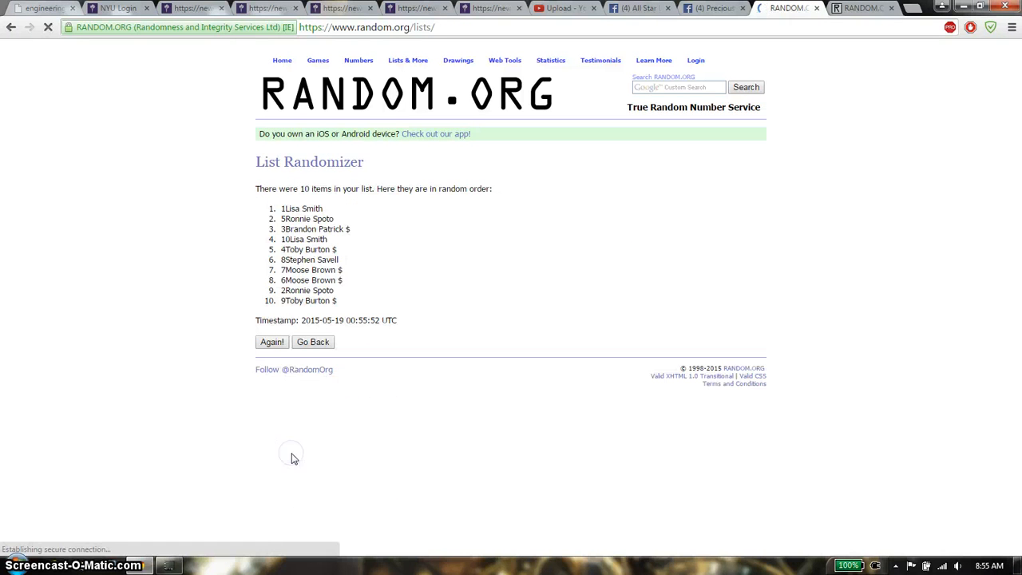
click(272, 342)
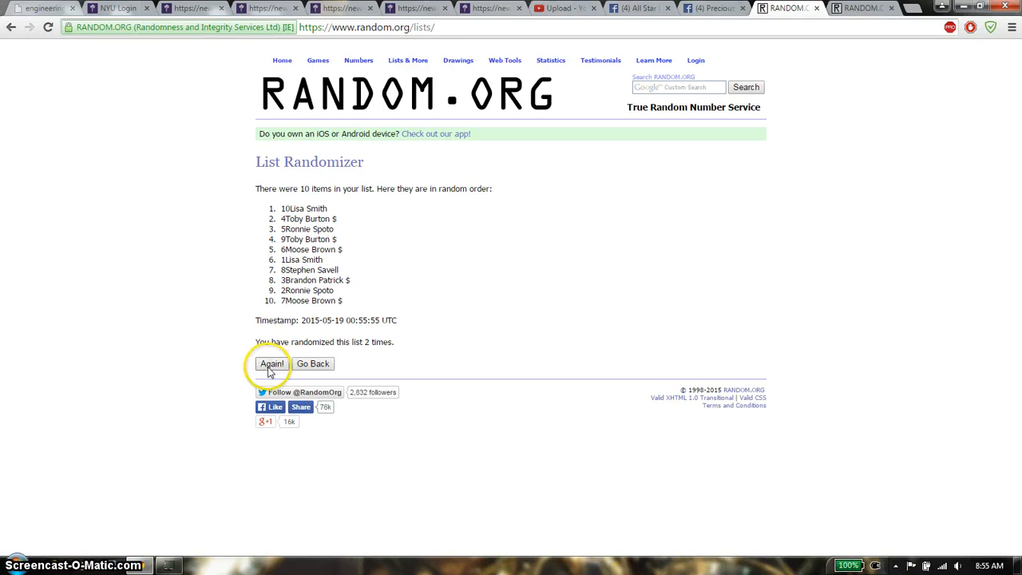
click(271, 363)
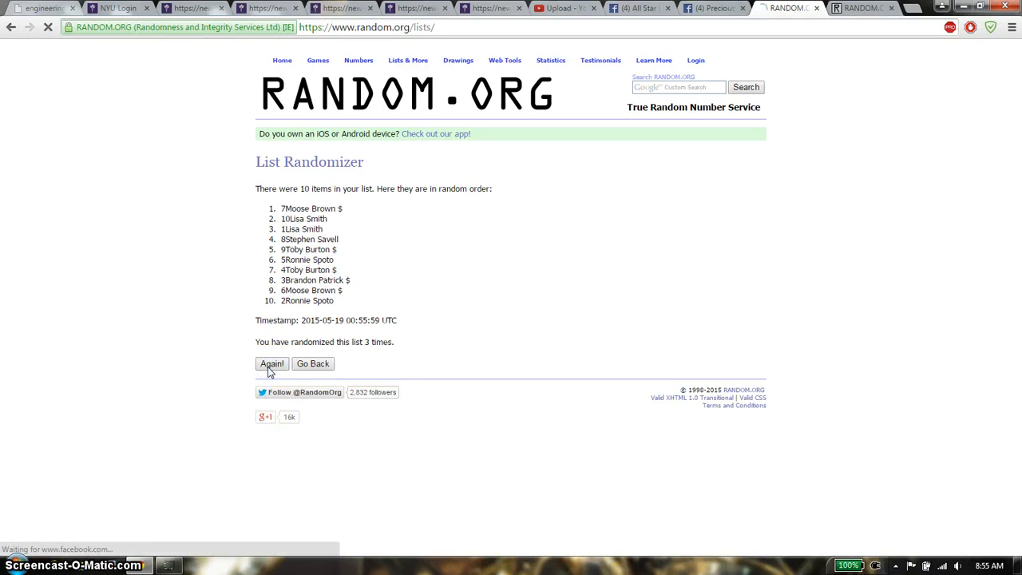
click(271, 364)
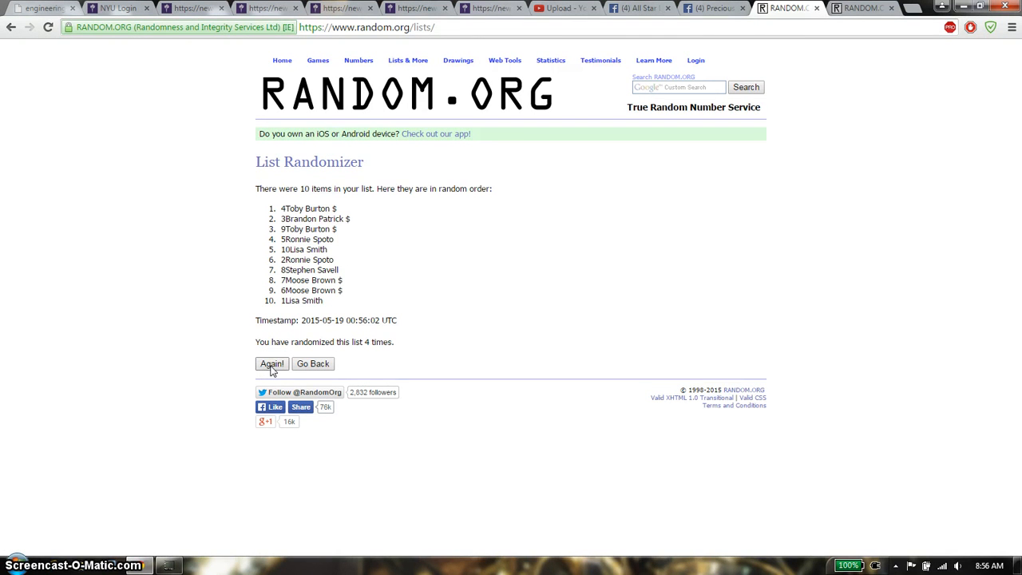
click(272, 363)
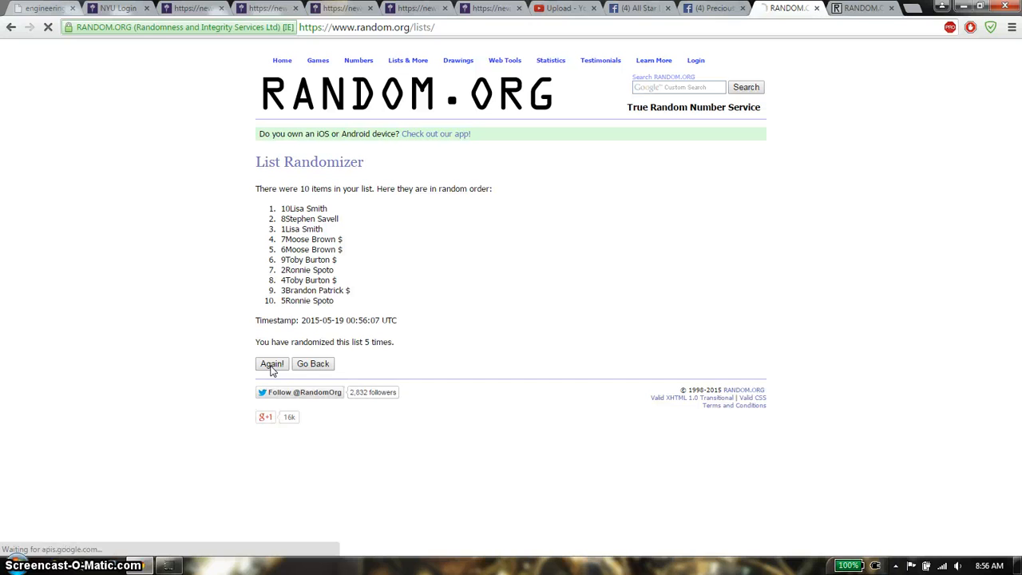
click(272, 363)
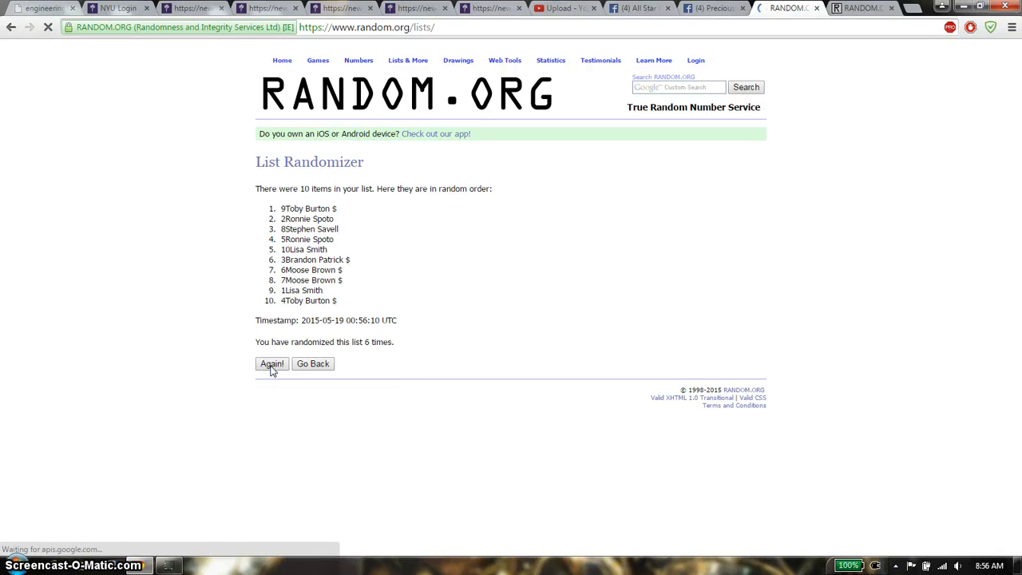
click(271, 363)
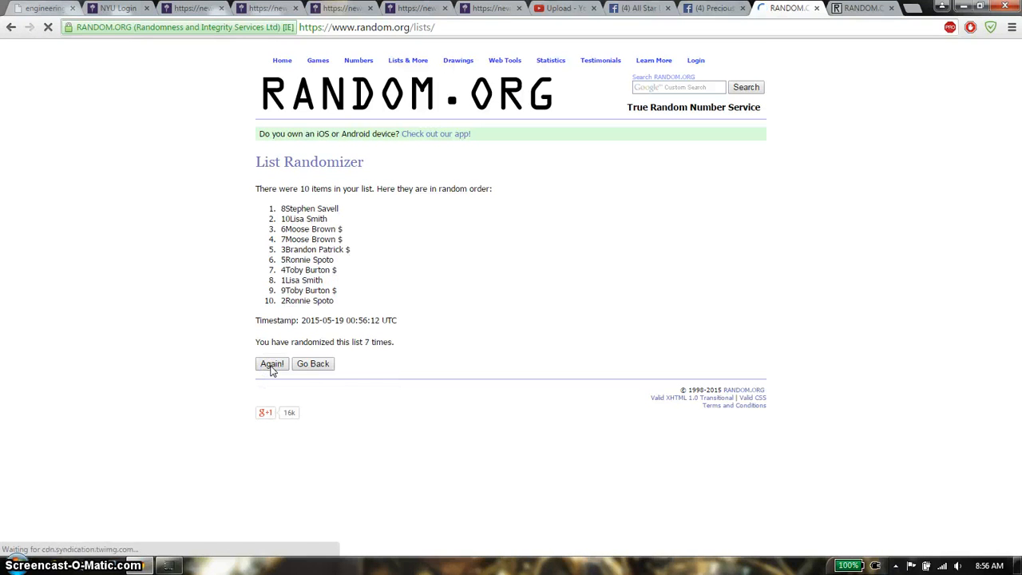
click(271, 363)
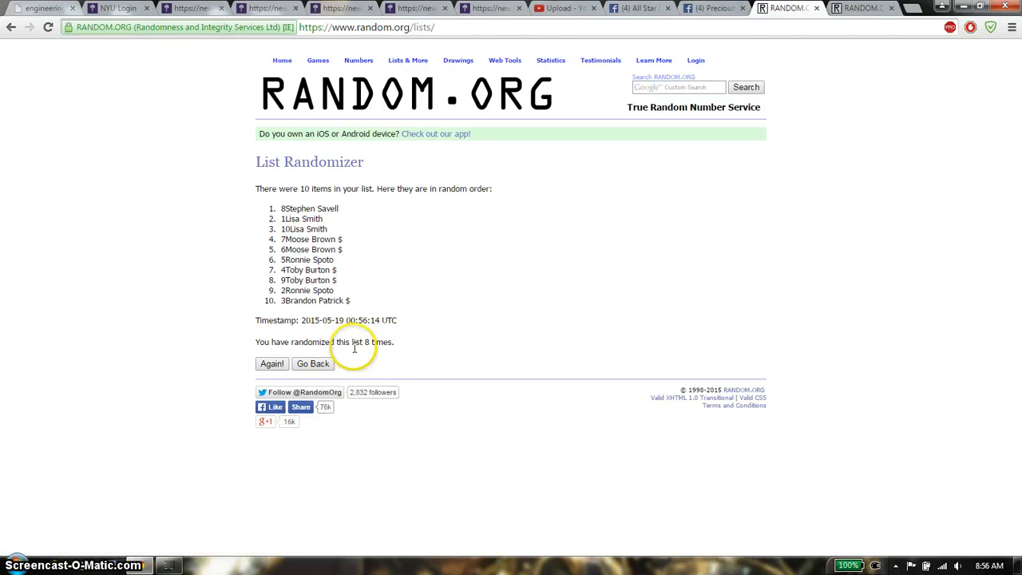
mouse_move(932, 8)
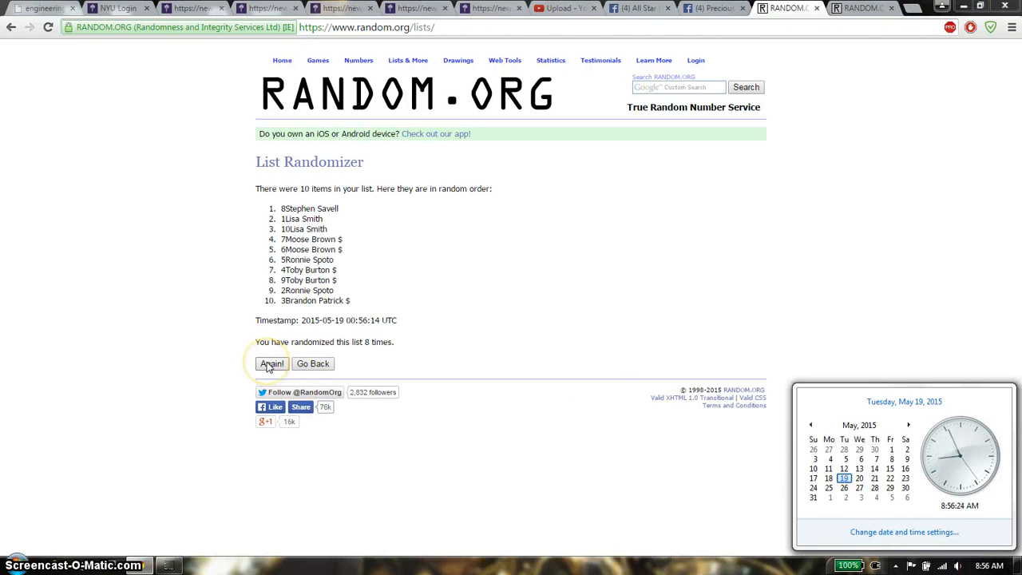
Randomize the list a ninth time with entry 8 on top, then return to the Facebook post.
click(271, 364)
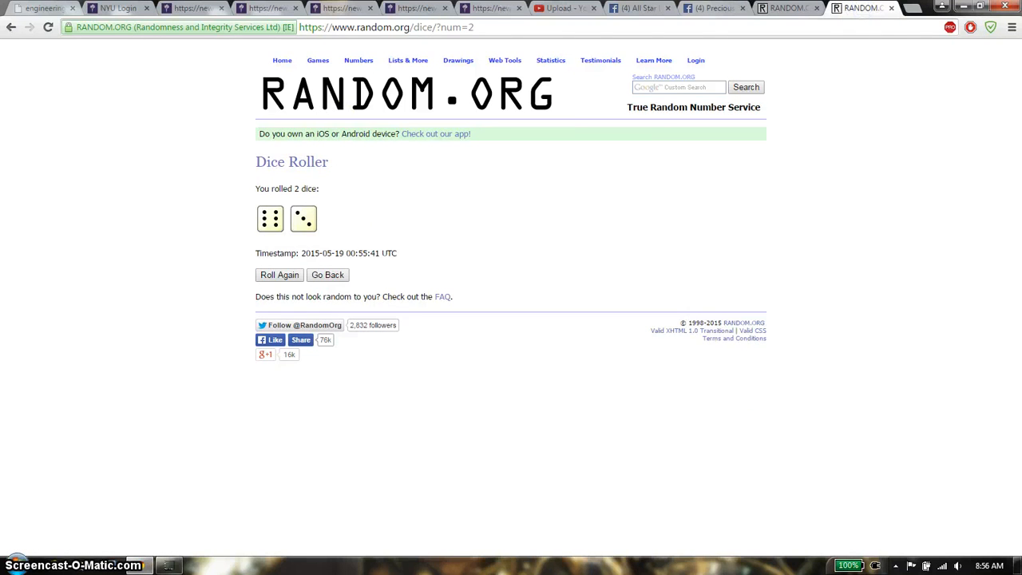
click(711, 8)
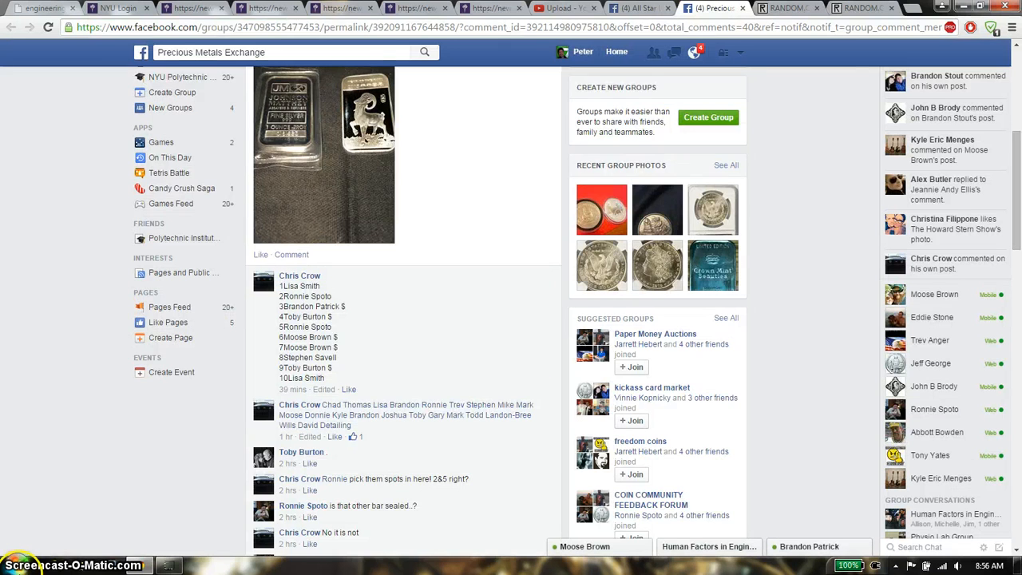
Post a 'done' comment under the post, then bring the six-and-three dice roll back on screen.
scroll(down, 3)
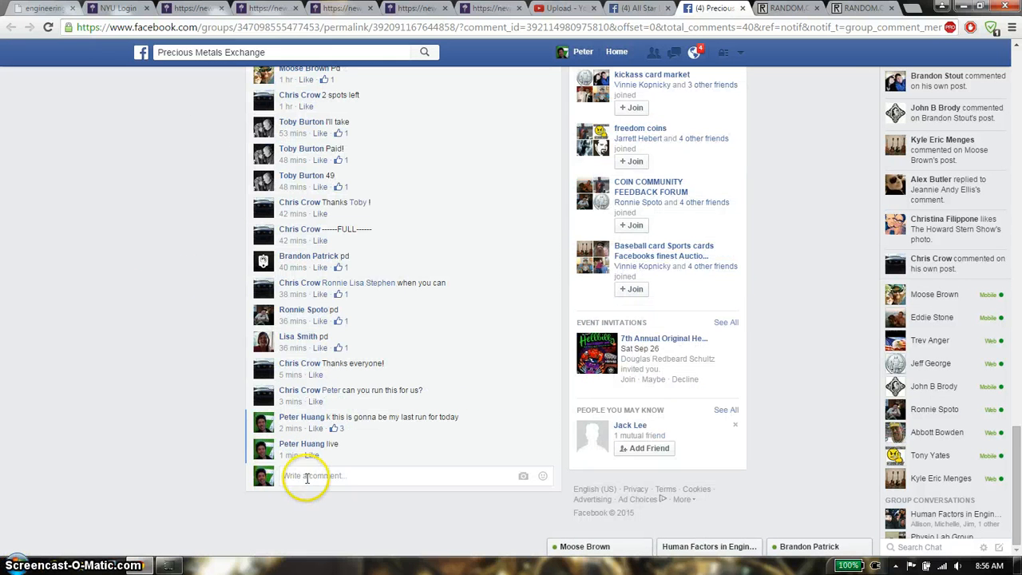
text(done)
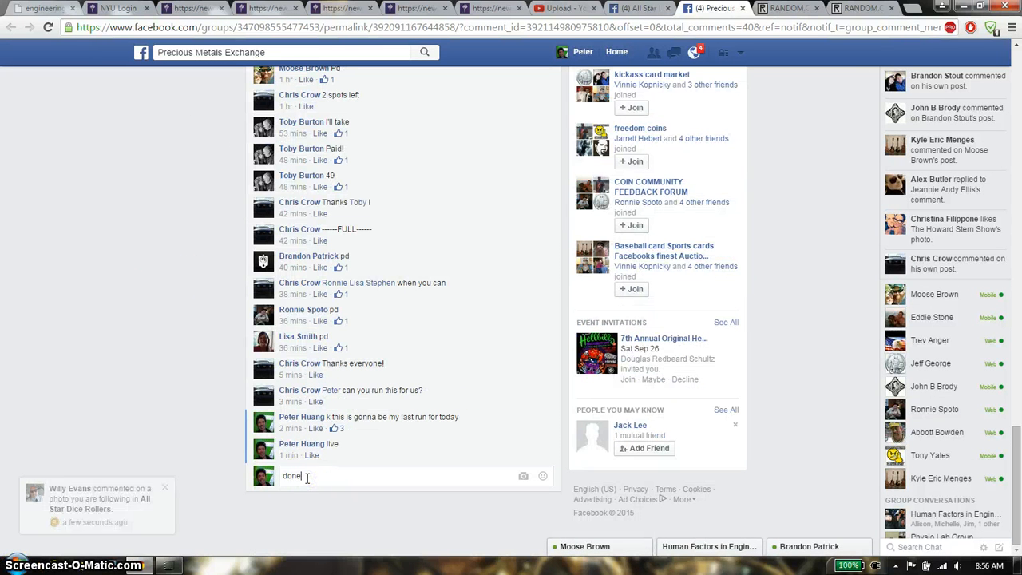
key(enter)
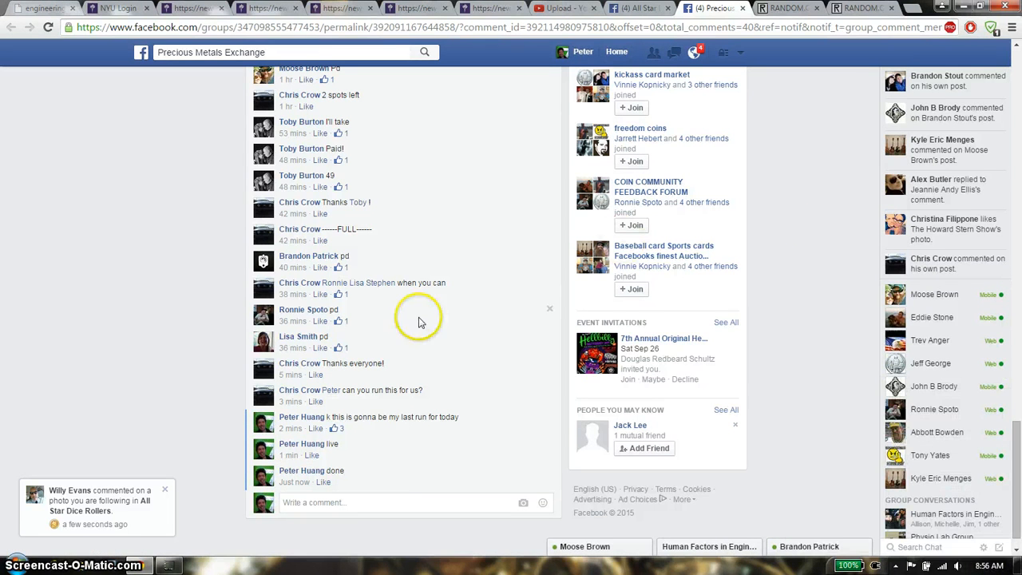
click(786, 8)
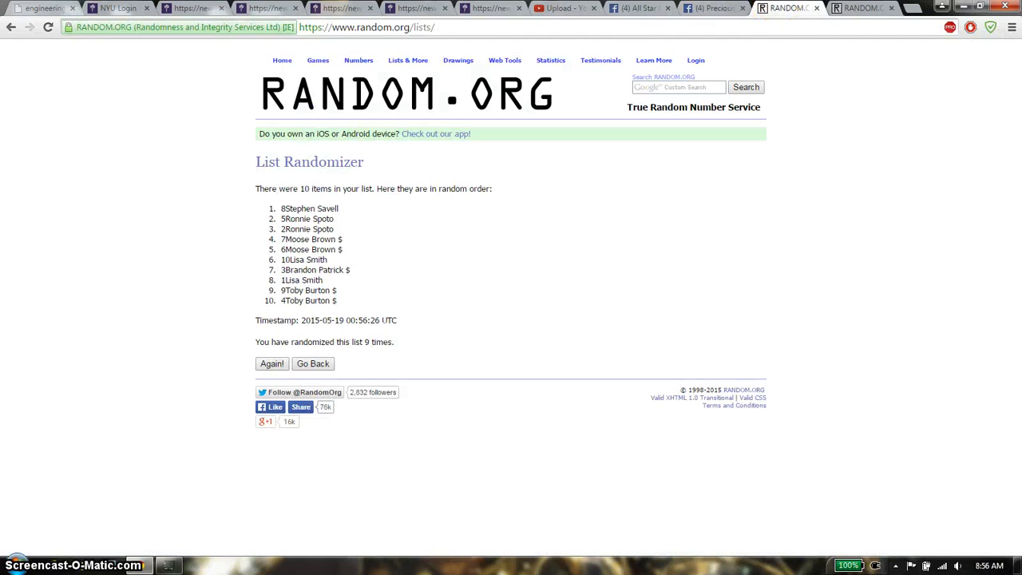
click(863, 8)
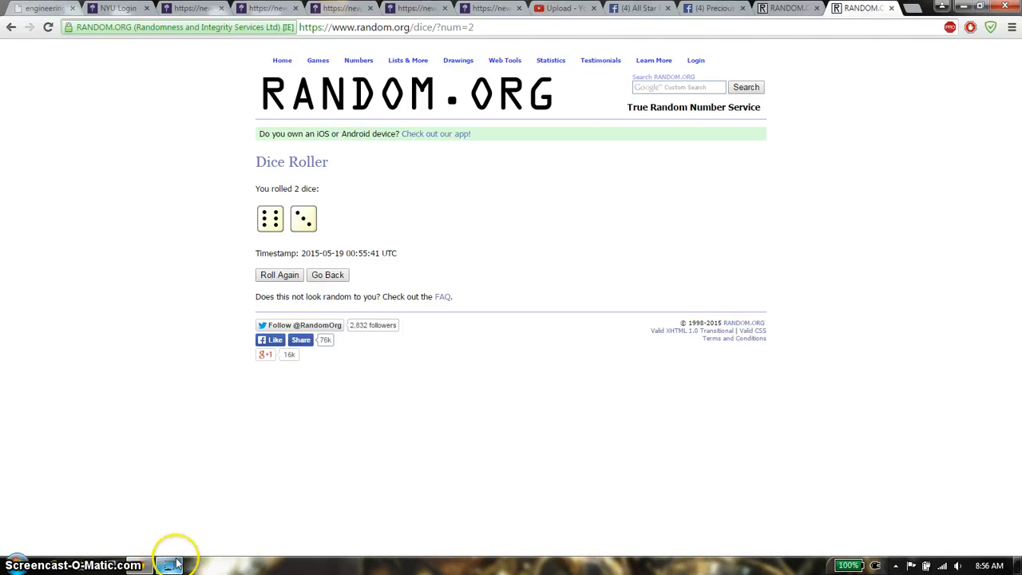